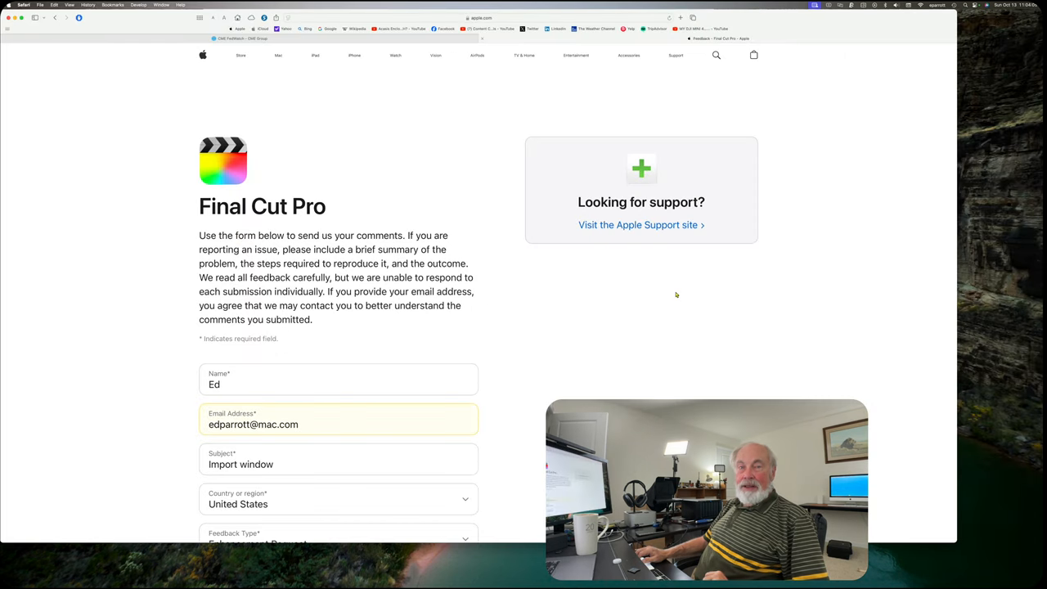
Complete the sender's Name field with the surname 'Parrott' and review the form below
scroll(down, 3)
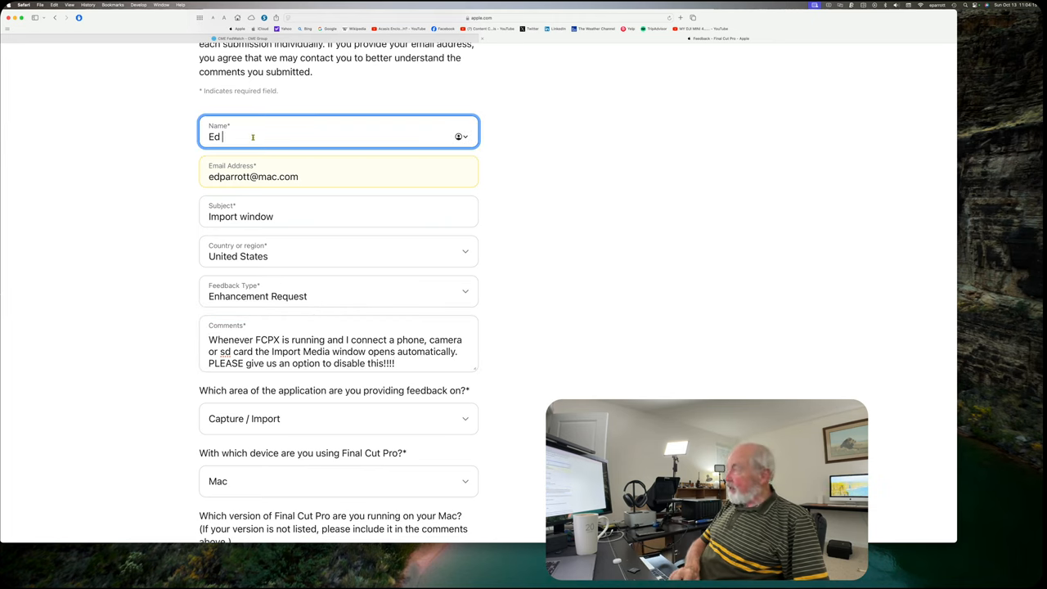
text(Parrott)
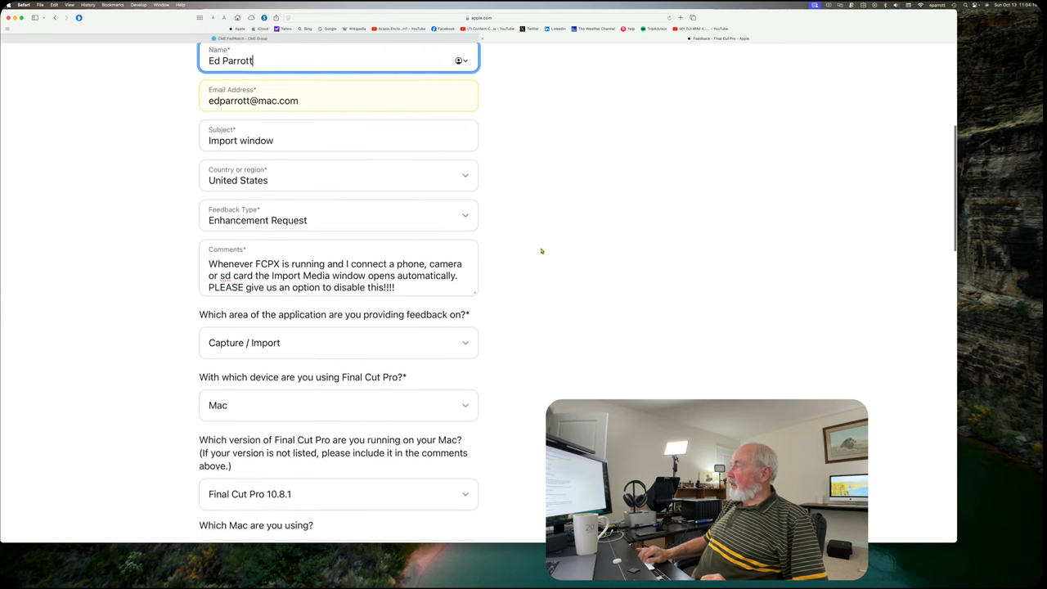
scroll(down, 3)
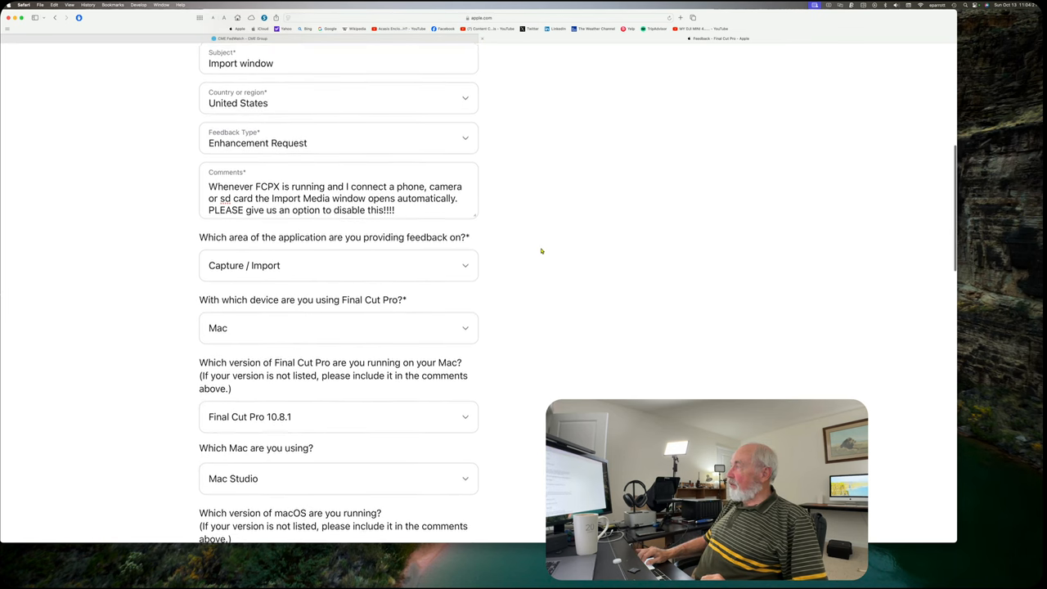
scroll(down, 3)
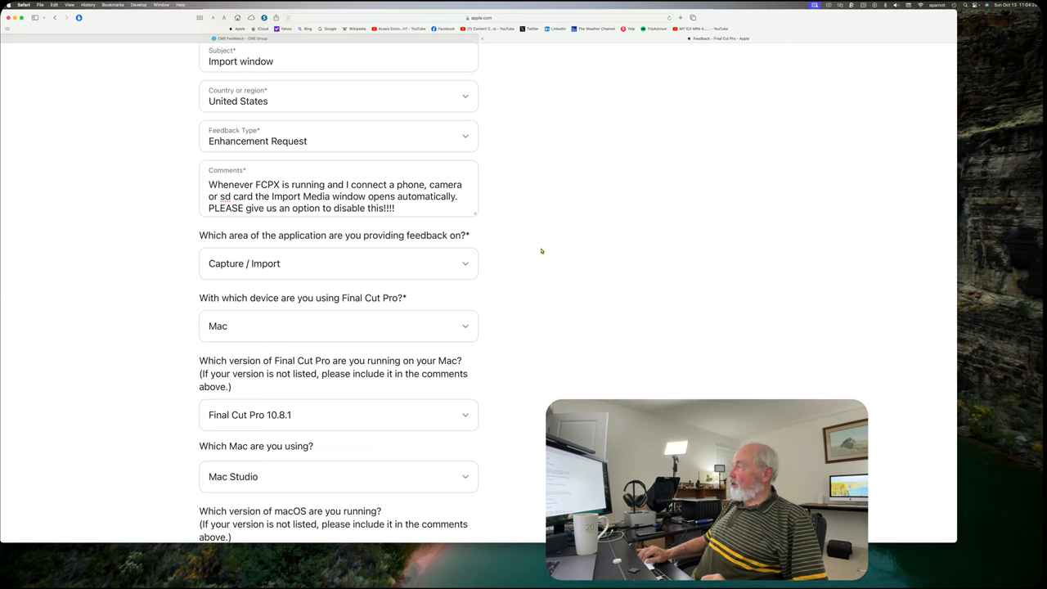
mouse_move(548, 239)
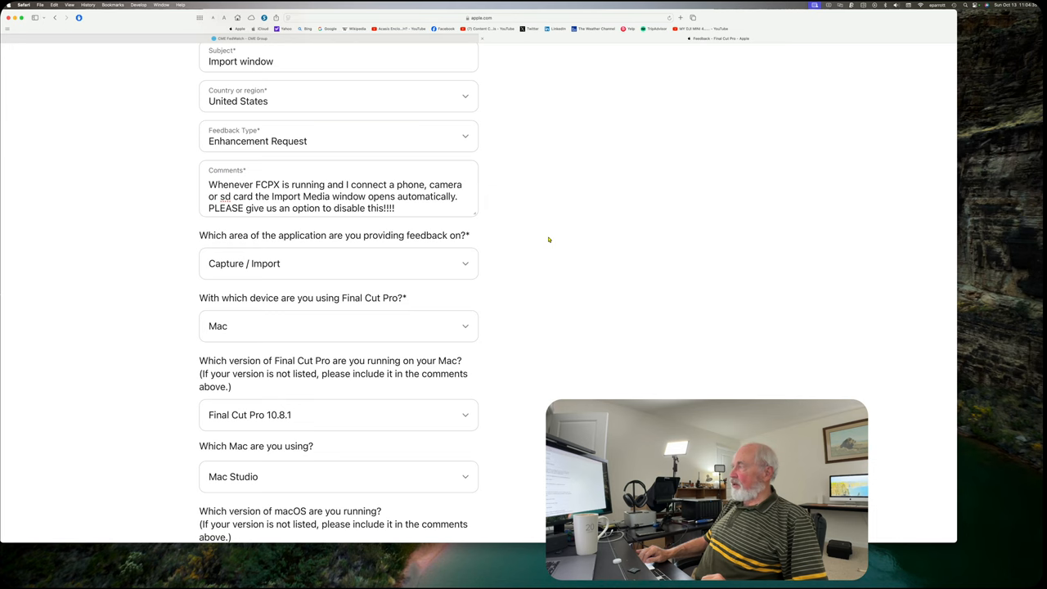
Submit the Final Cut Pro feedback via Submit Feedback, reaching the thank-you page
scroll(down, 3)
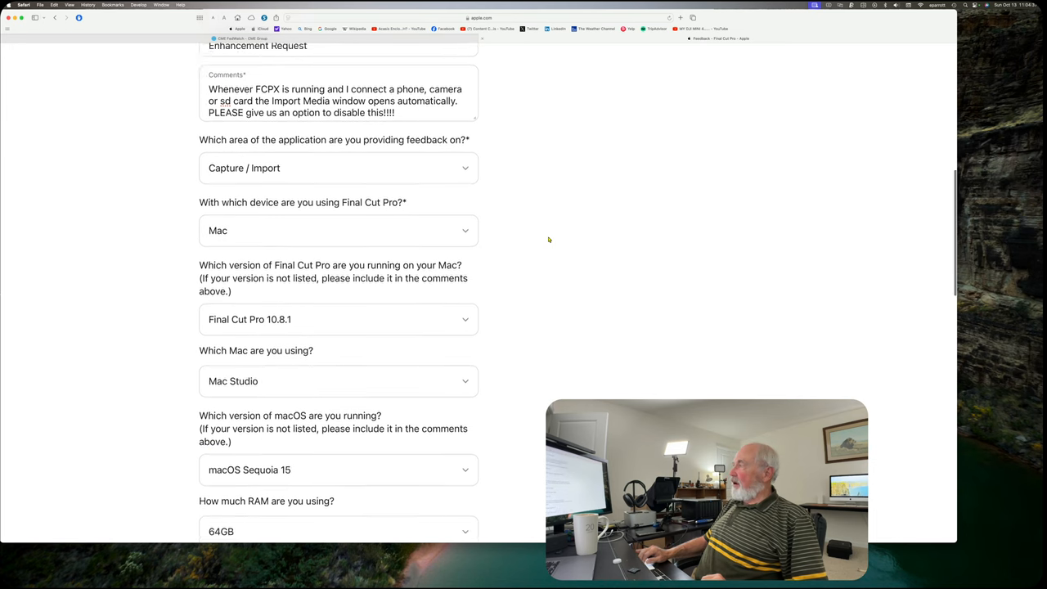
scroll(down, 3)
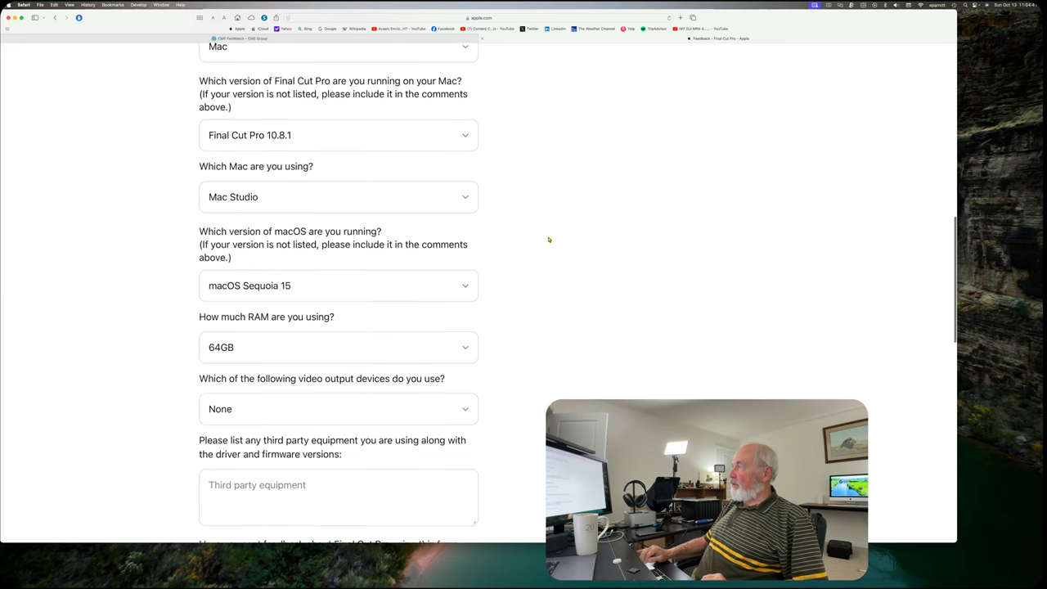
scroll(down, 3)
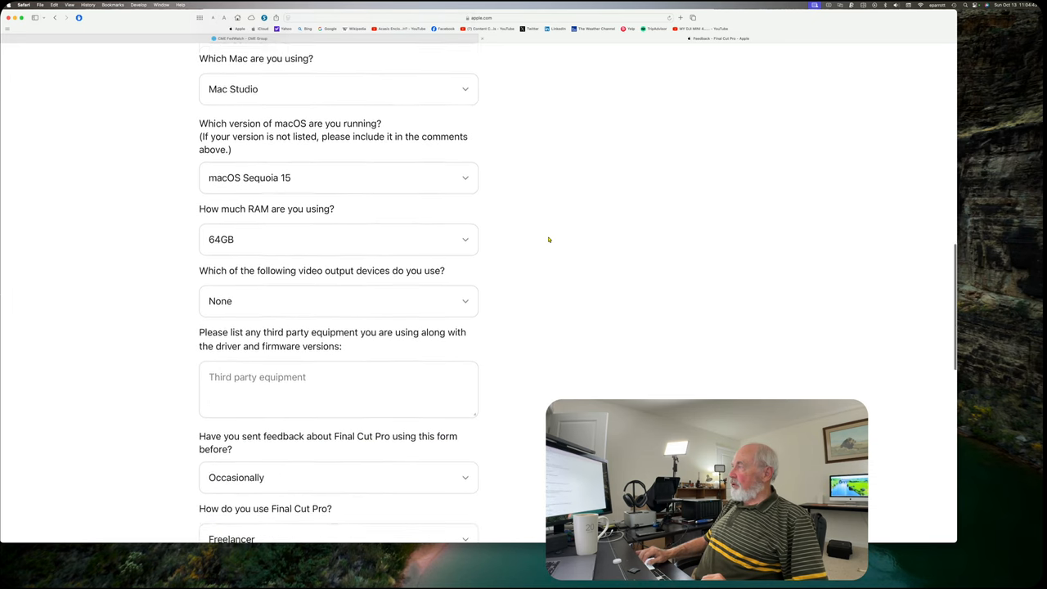
scroll(down, 3)
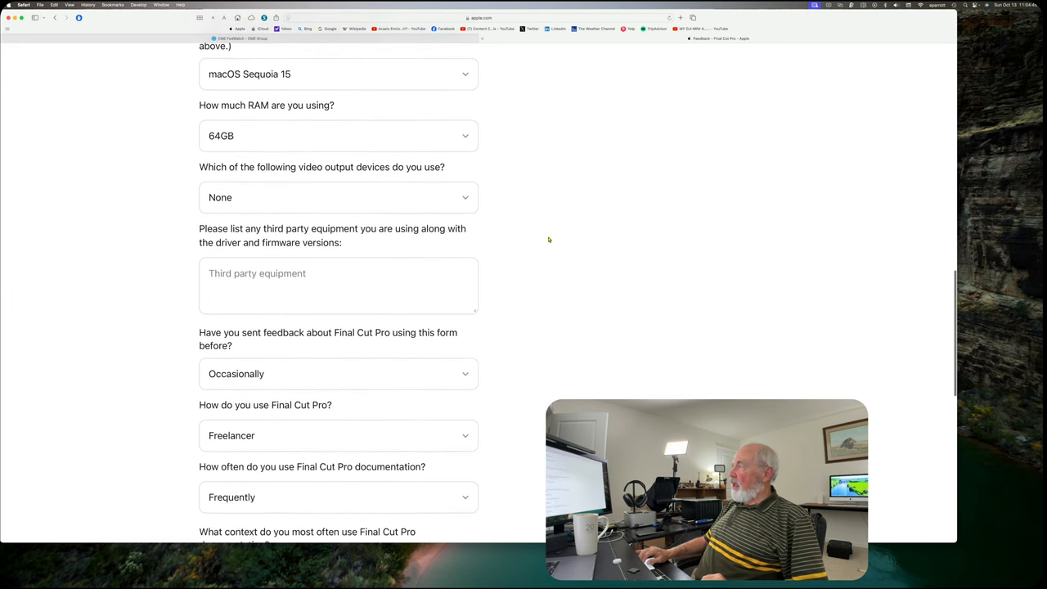
scroll(down, 3)
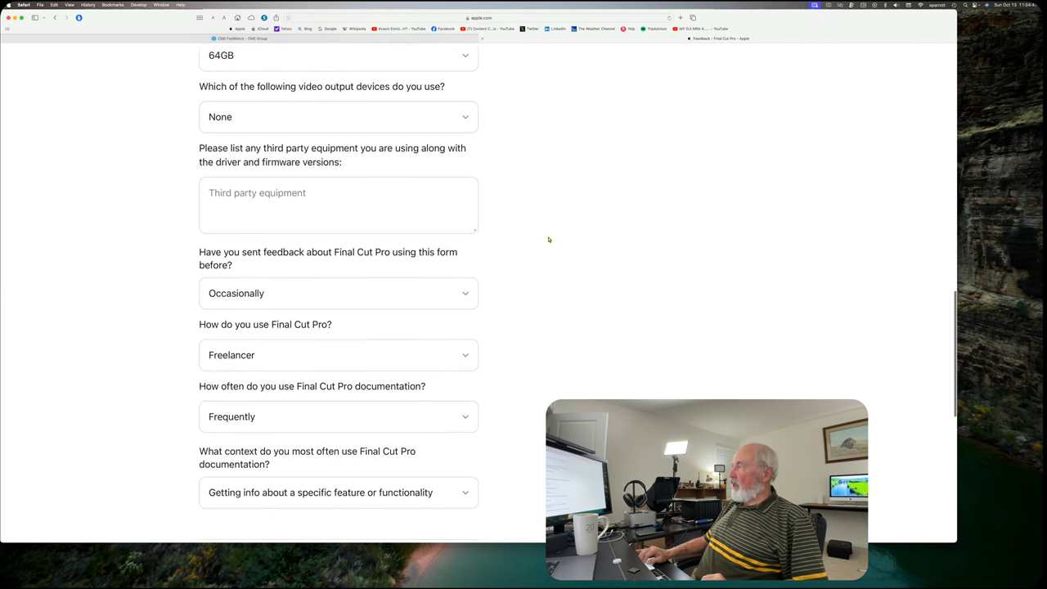
scroll(down, 3)
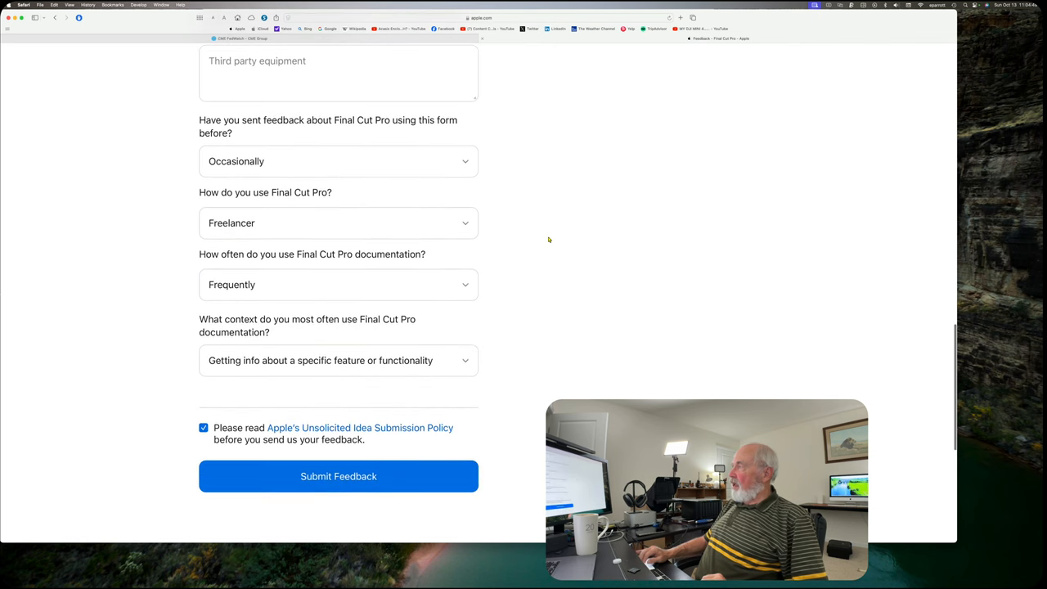
scroll(down, 3)
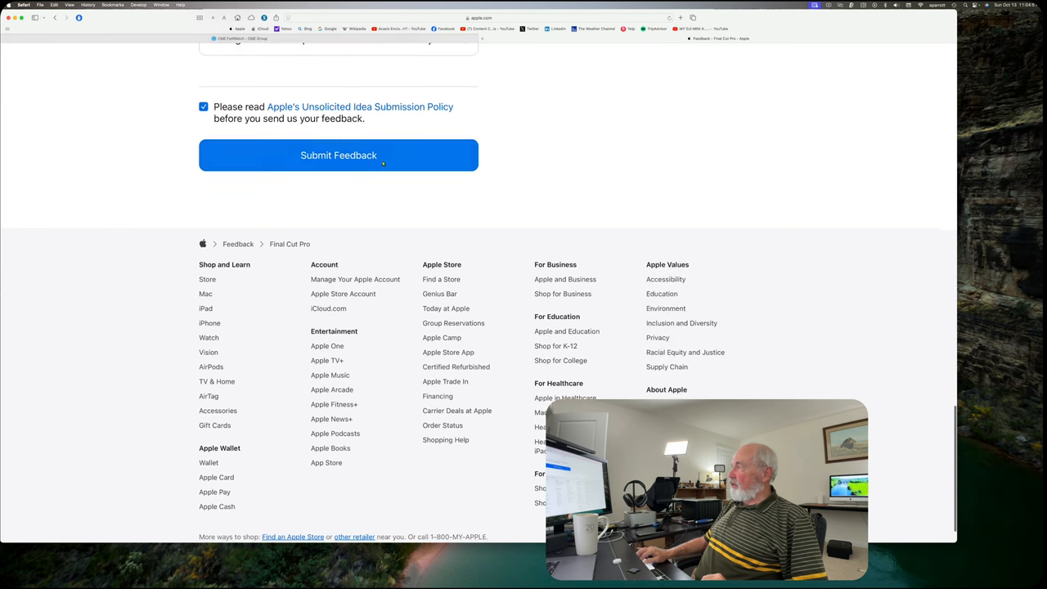
click(338, 153)
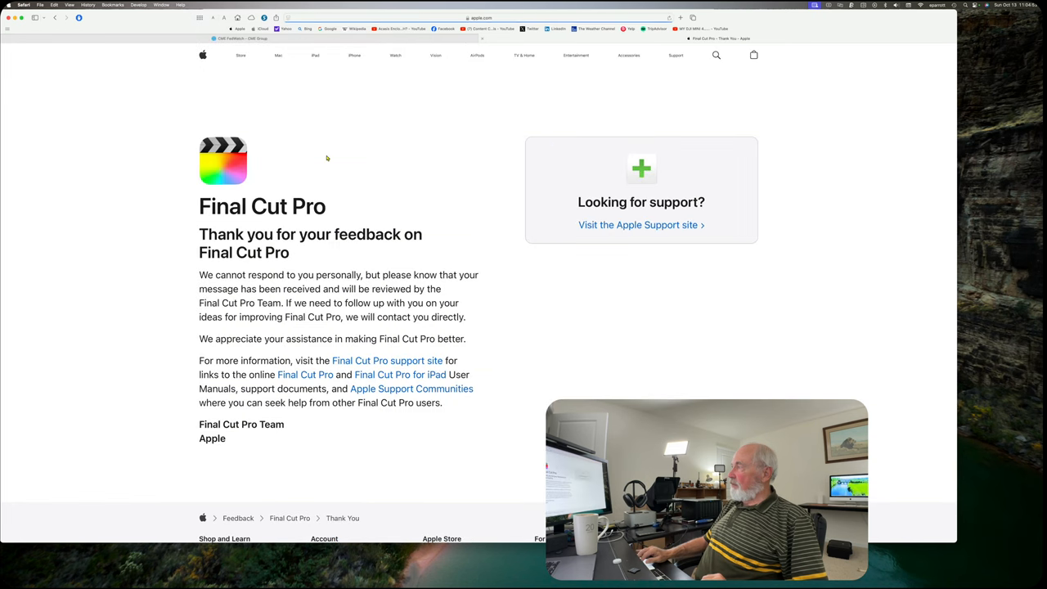